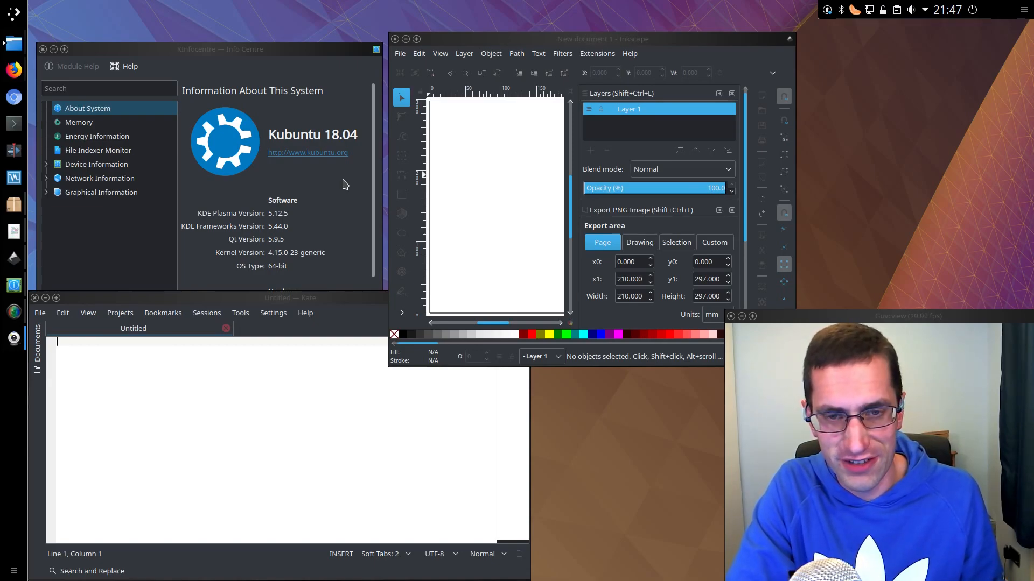
Step: Glance at Inkscape's Help menu, then bring the empty Kate editor window forward
{"action": "left_click", "coordinate": [628, 54]}
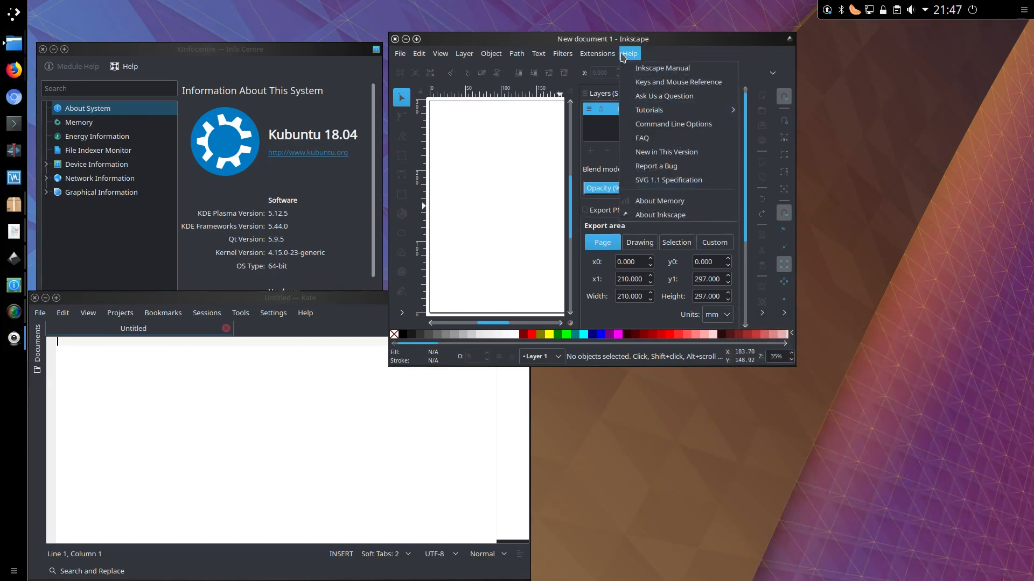
{"action": "left_click", "coordinate": [491, 53]}
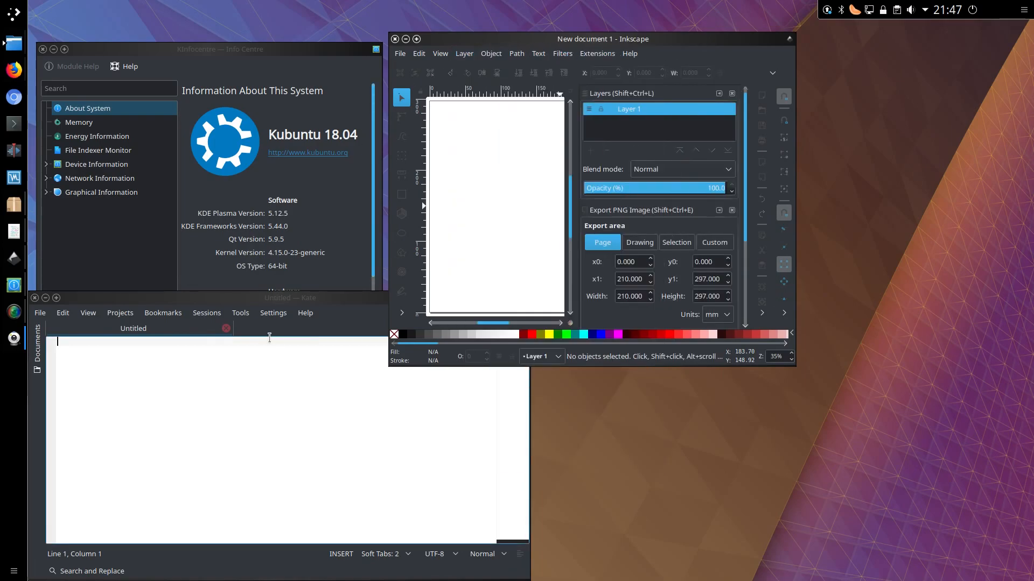
{"action": "left_click", "coordinate": [273, 312]}
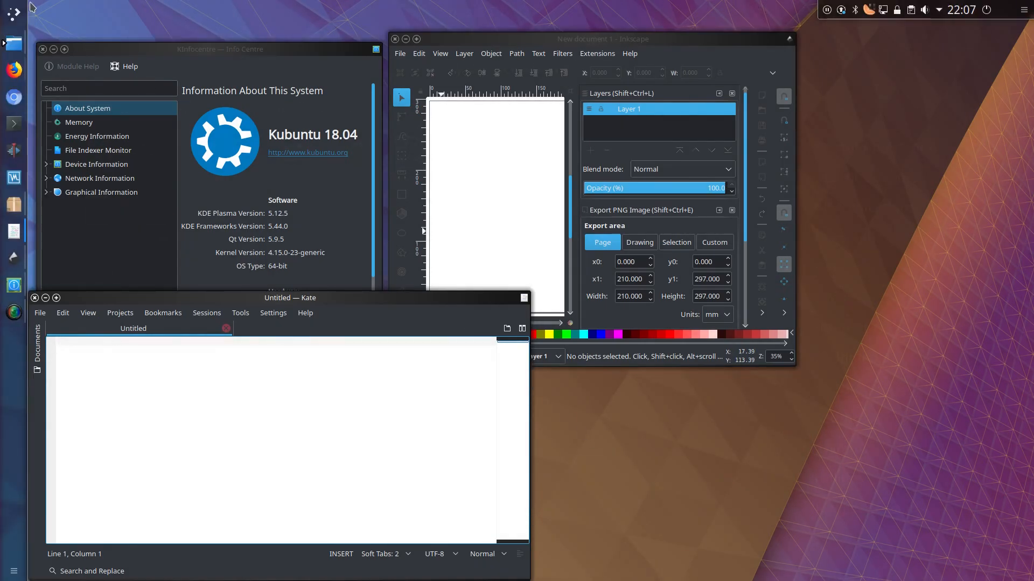
Step: Show the Office category of LibreOffice apps in the application launcher
{"action": "left_click", "coordinate": [13, 32]}
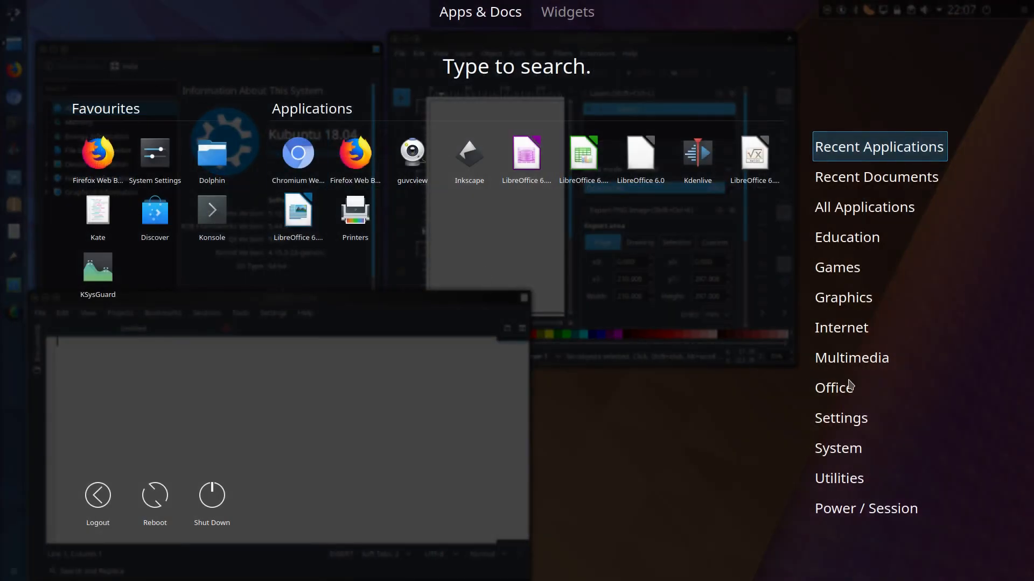
{"action": "left_click", "coordinate": [834, 388]}
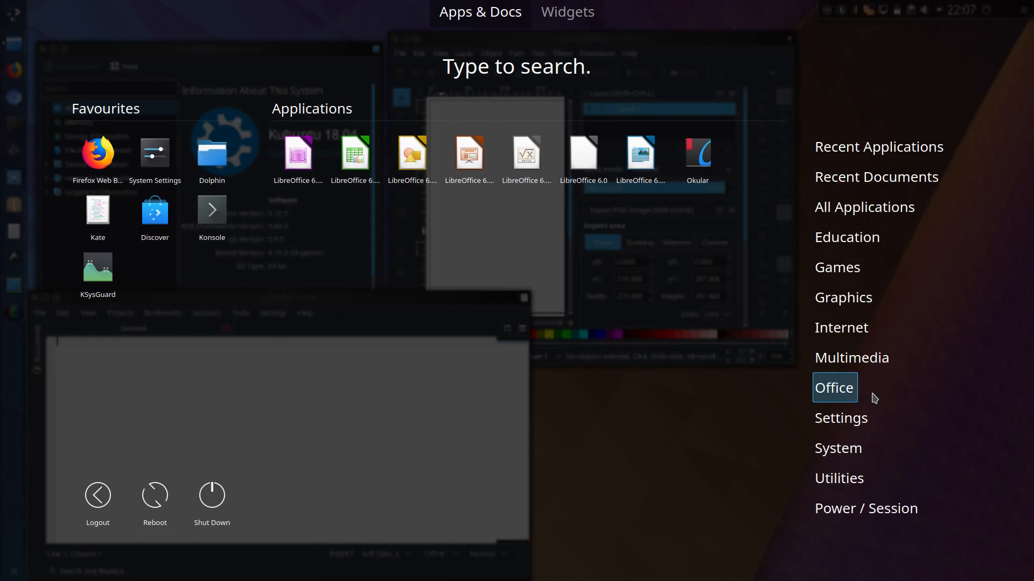
{"action": "mouse_move", "coordinate": [822, 401]}
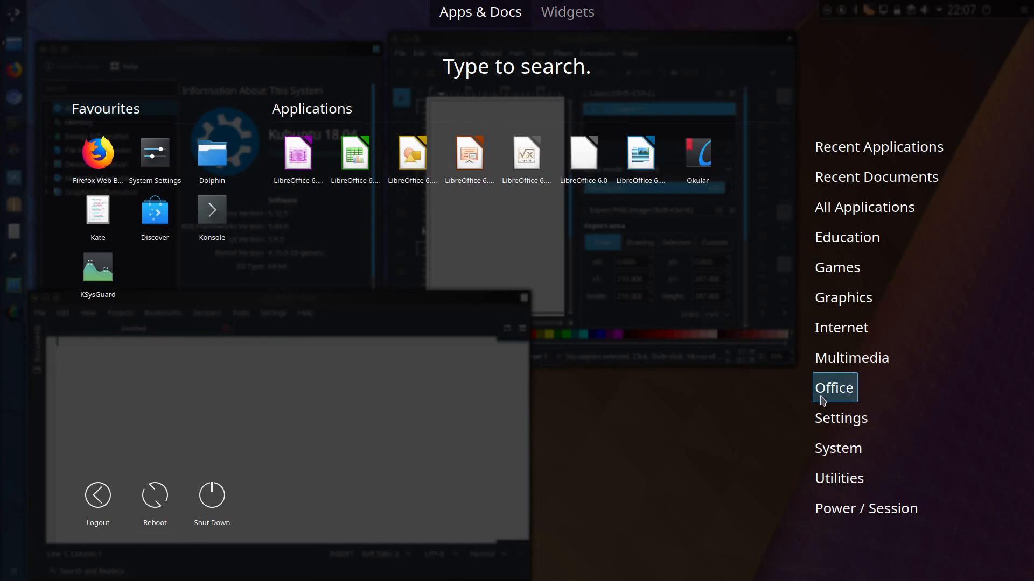
{"action": "mouse_move", "coordinate": [605, 367]}
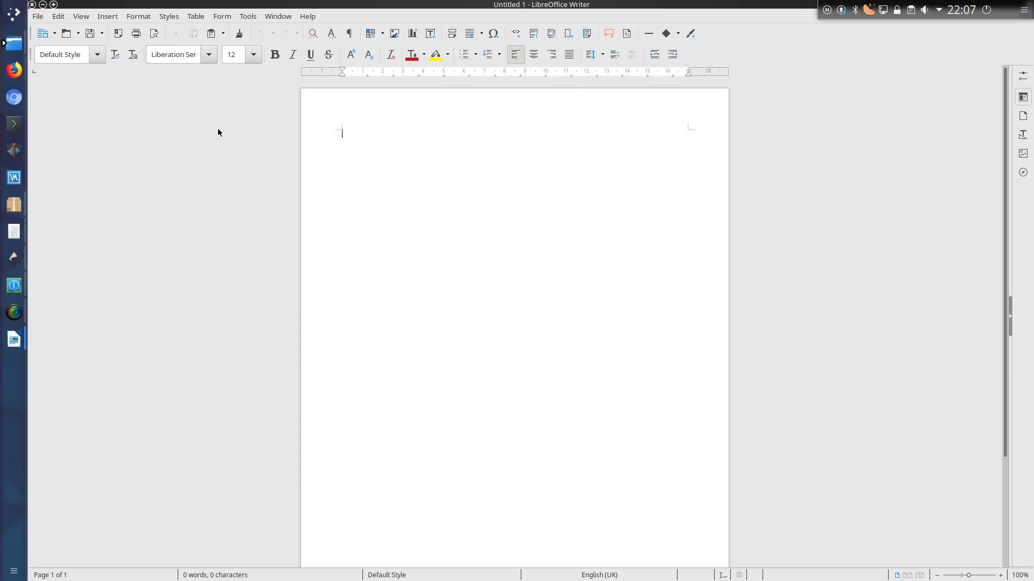
{"action": "mouse_move", "coordinate": [239, 152]}
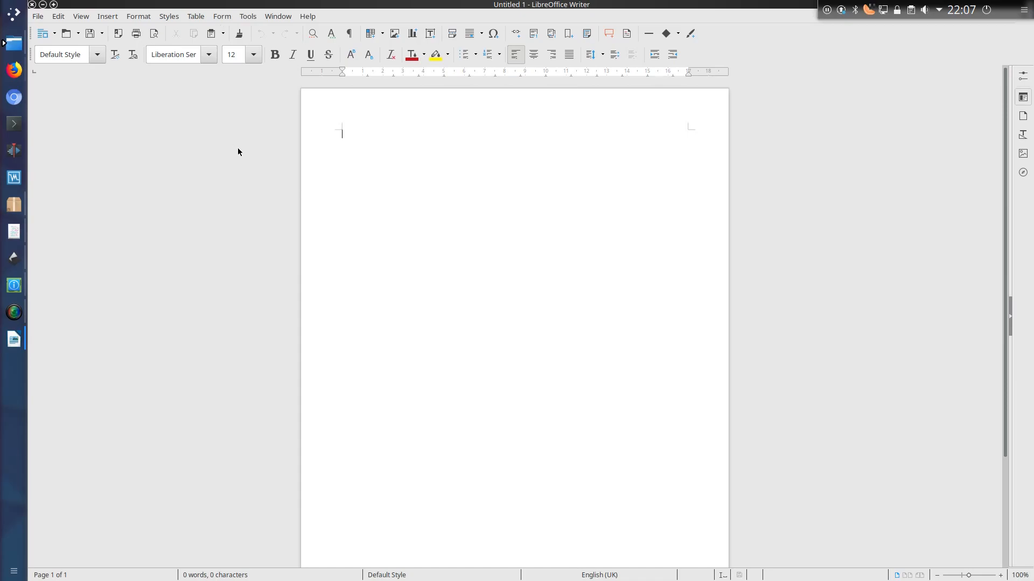
Step: Browse Writer's Window and Styles menus, ending on File > Recent Documents
{"action": "left_click", "coordinate": [278, 16]}
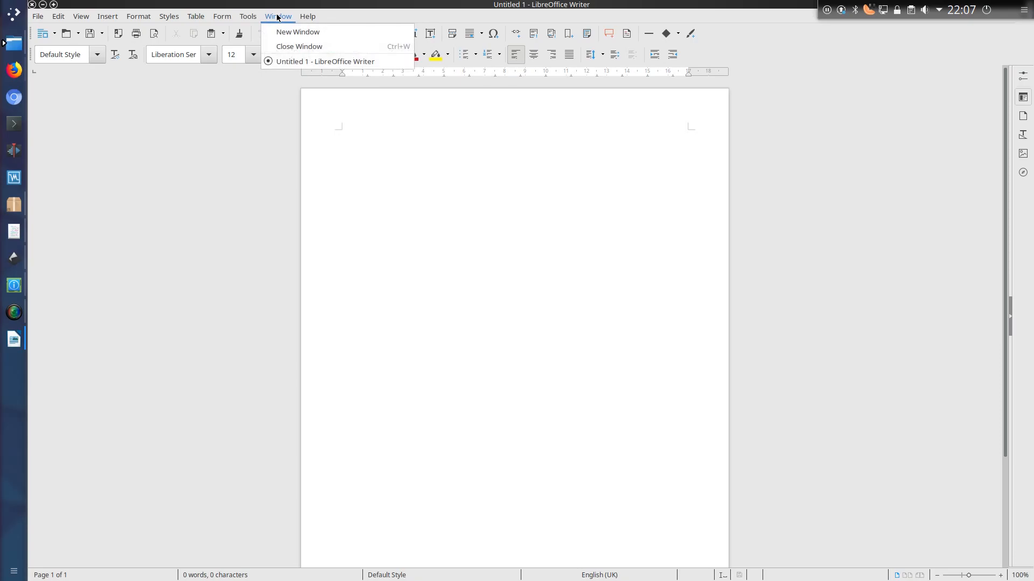
{"action": "left_click", "coordinate": [107, 15]}
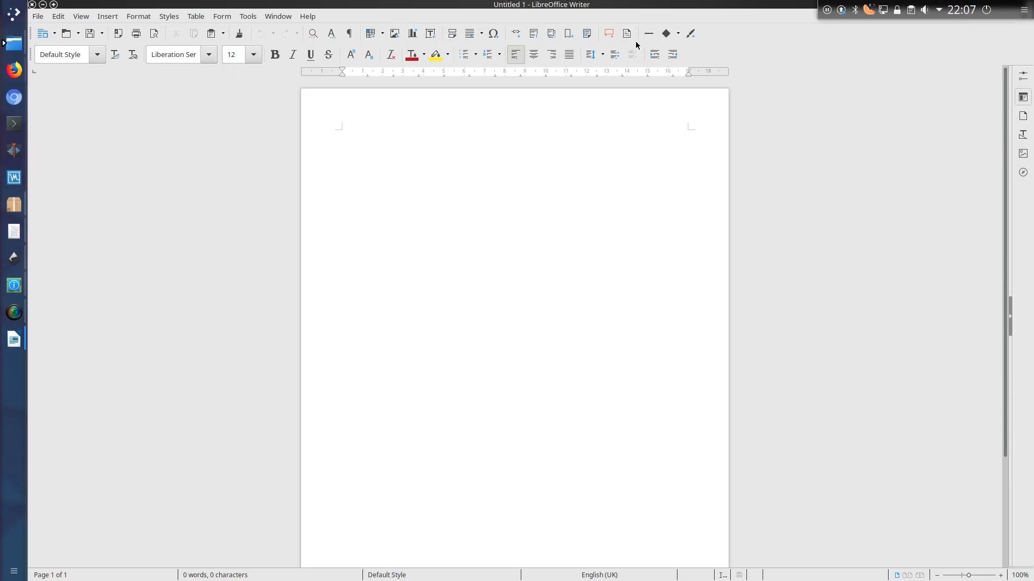
{"action": "mouse_move", "coordinate": [42, 33]}
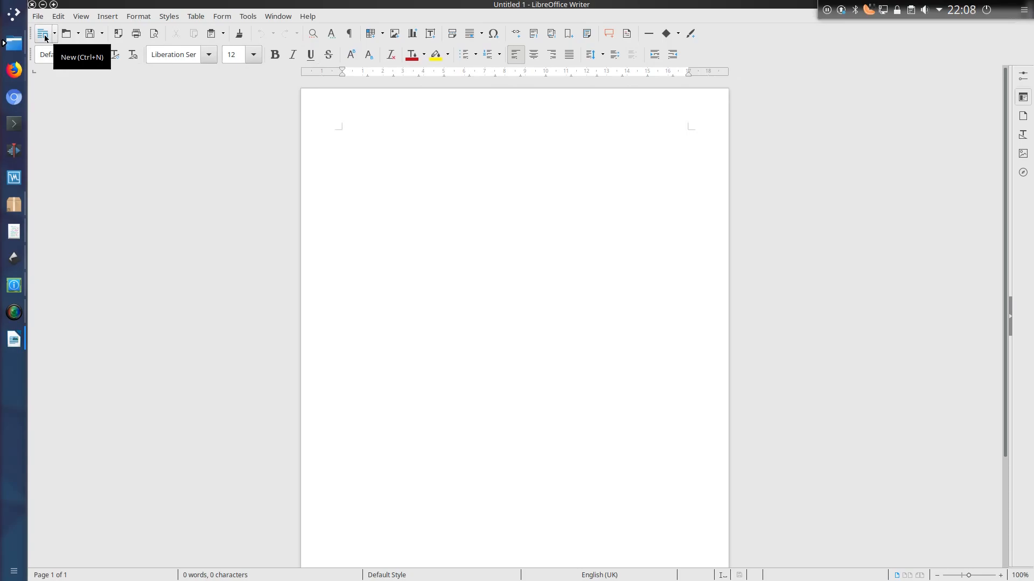
{"action": "left_click", "coordinate": [169, 16]}
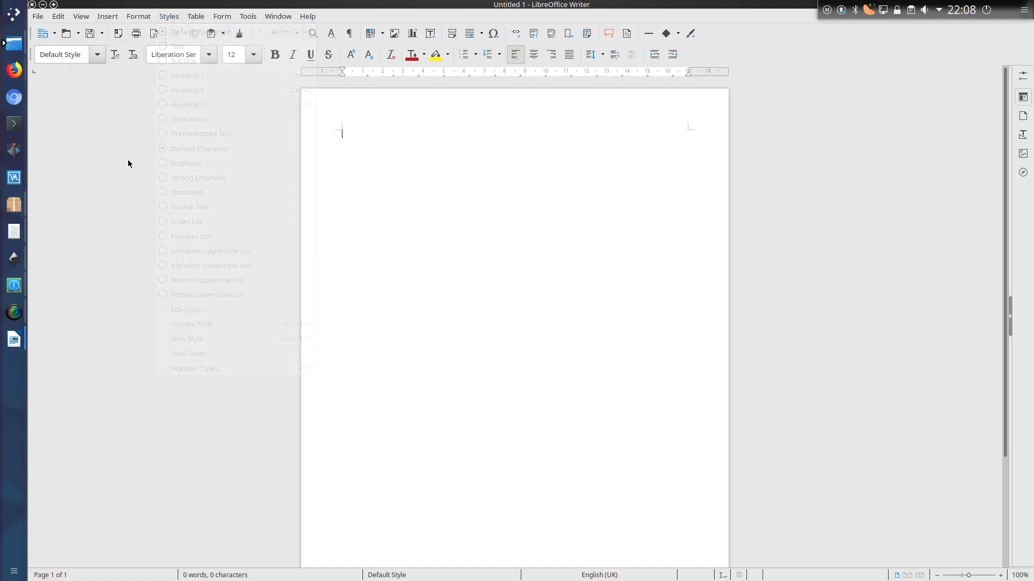
{"action": "left_click", "coordinate": [38, 16]}
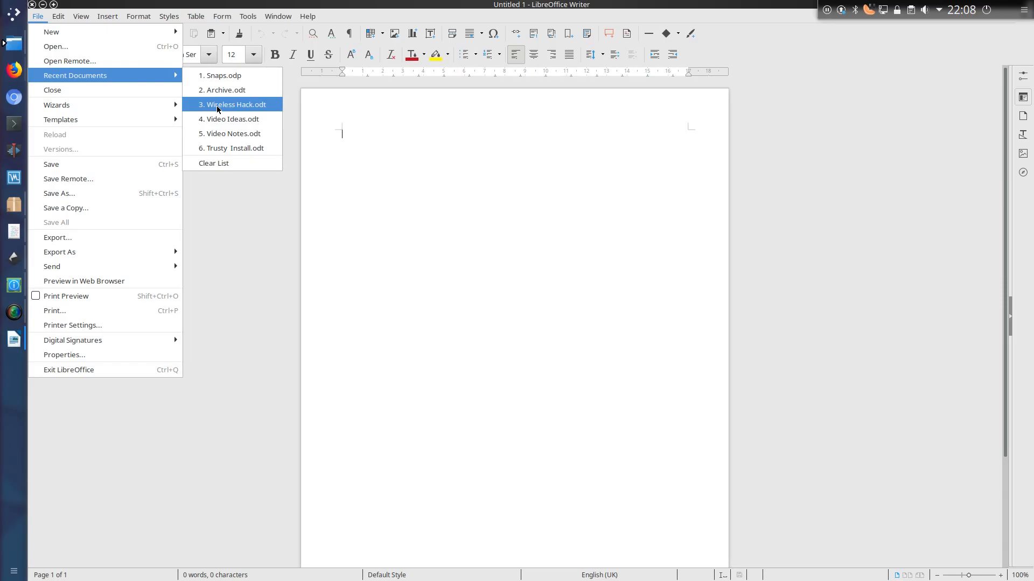
Step: Open Wireless Hack.odt from the recent list, then look through the File and Help menus
{"action": "left_click", "coordinate": [234, 103]}
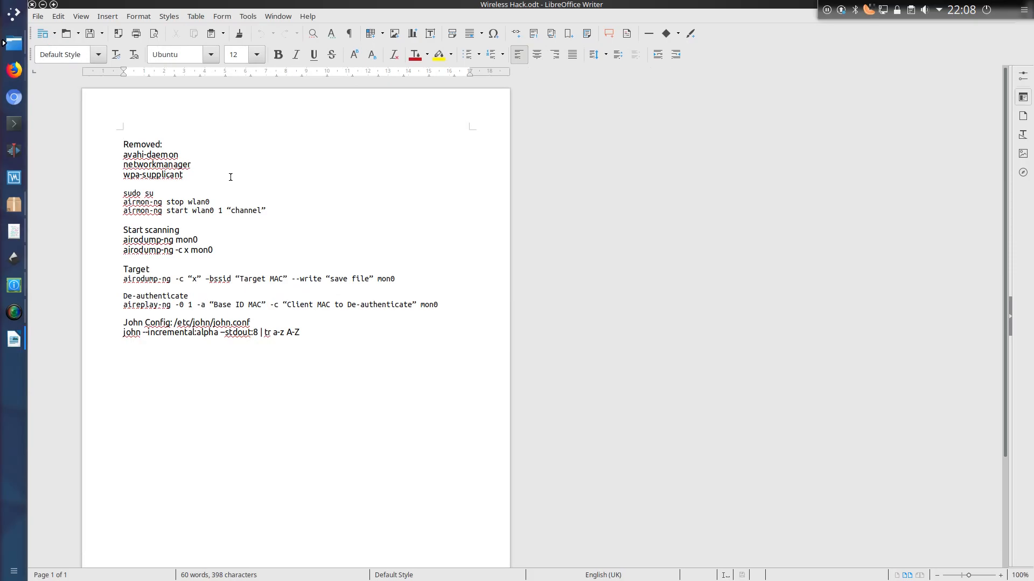
{"action": "left_click", "coordinate": [38, 16]}
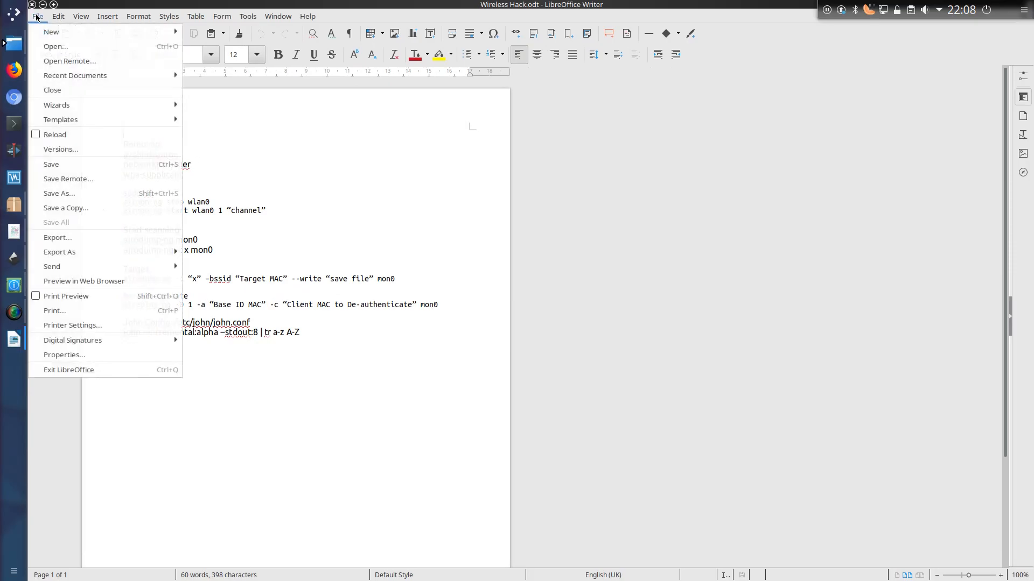
{"action": "left_click", "coordinate": [307, 16]}
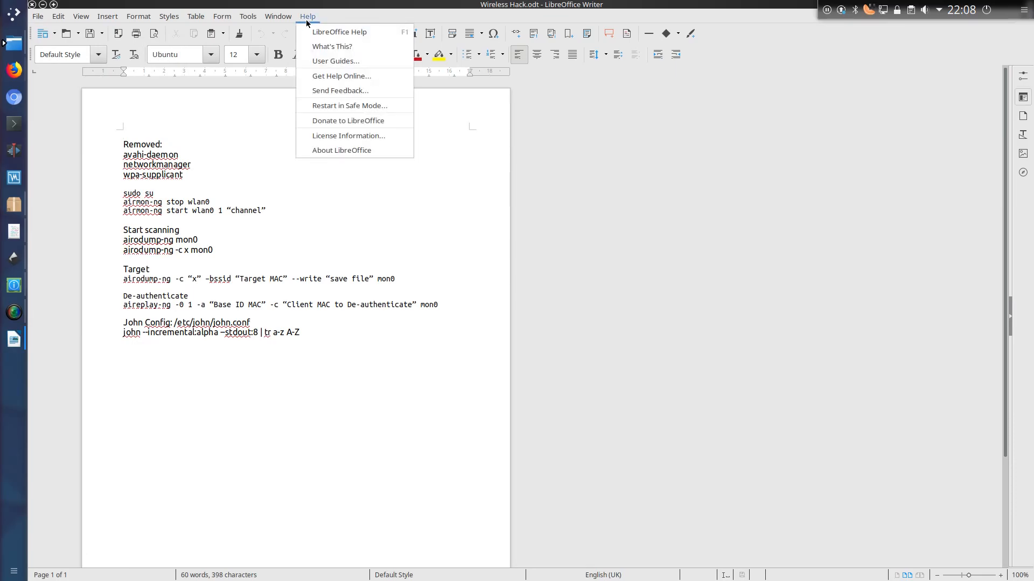
{"action": "left_click", "coordinate": [341, 150]}
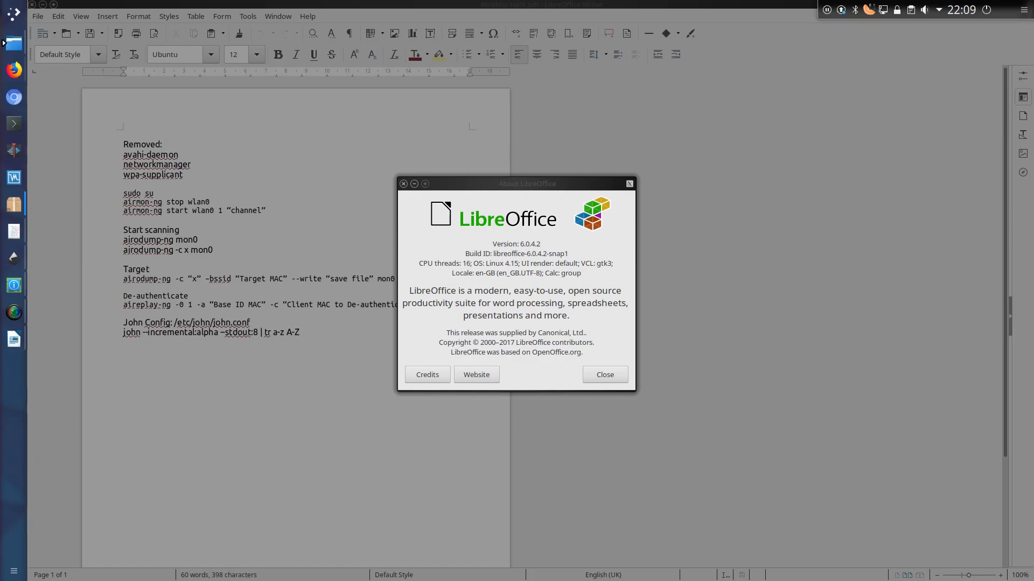
{"action": "mouse_move", "coordinate": [544, 382]}
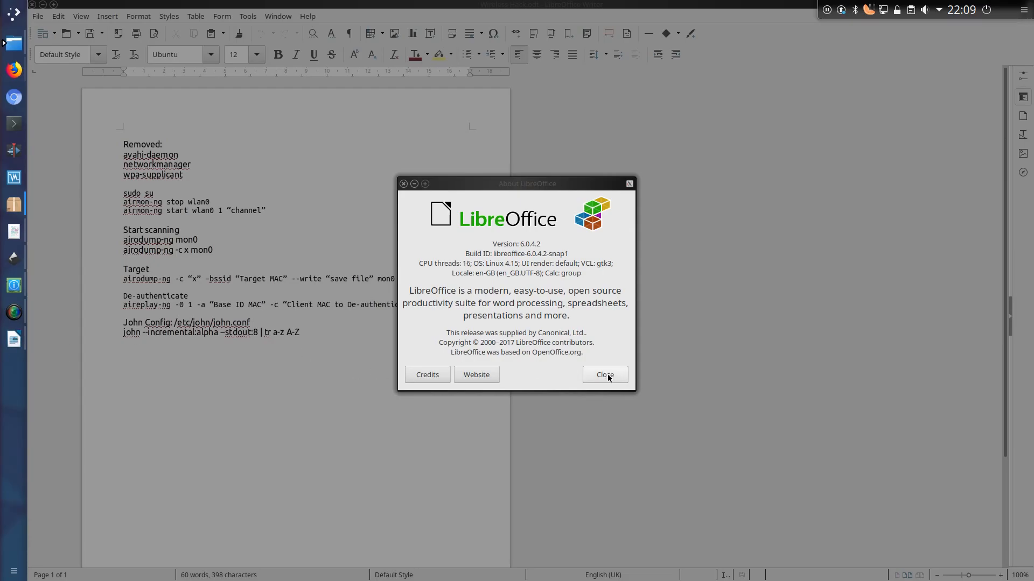
{"action": "mouse_move", "coordinate": [613, 383]}
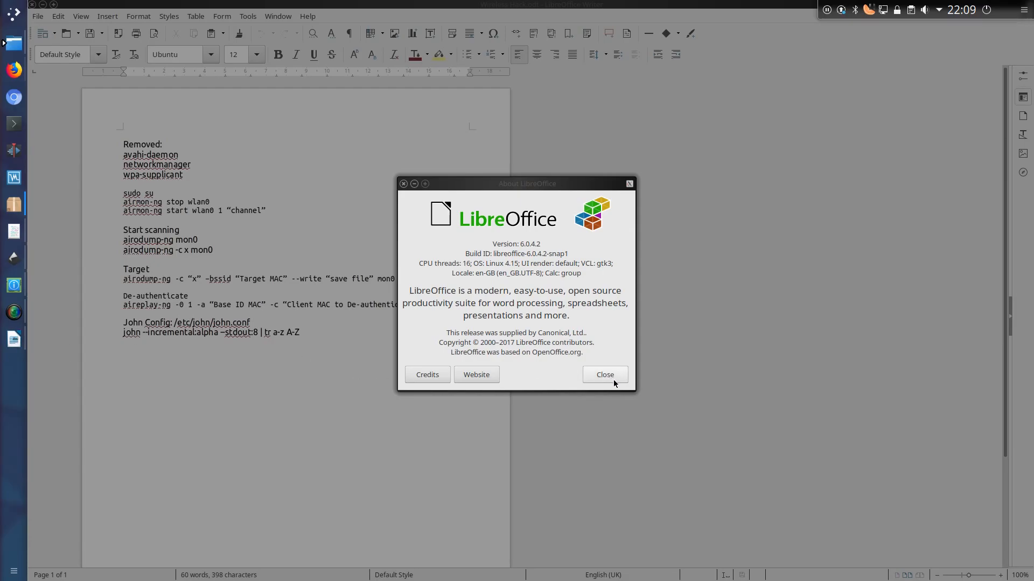
{"action": "left_click", "coordinate": [603, 375]}
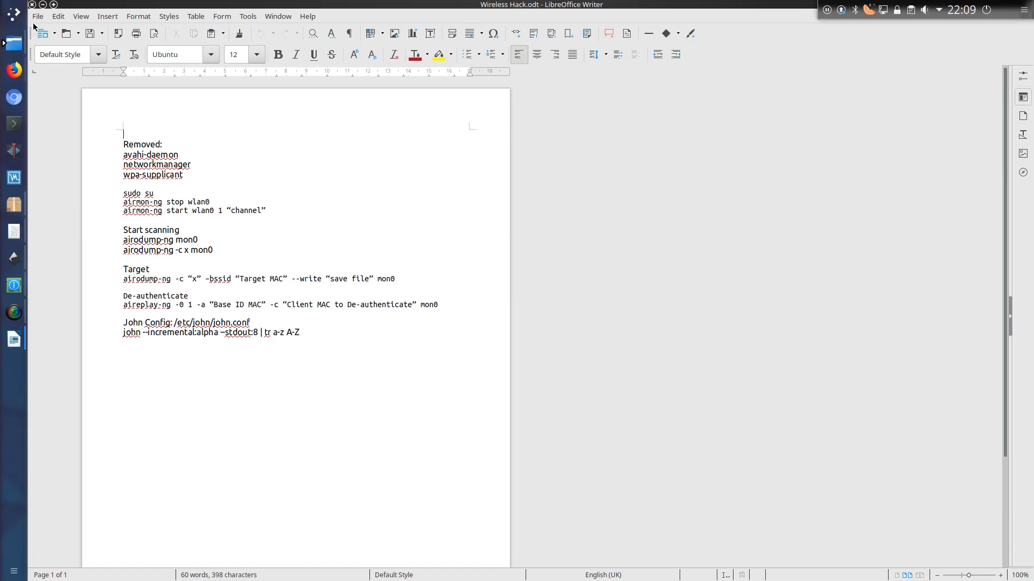
Step: Reopen Archive.odt from File > Recent Documents
{"action": "left_click", "coordinate": [38, 16]}
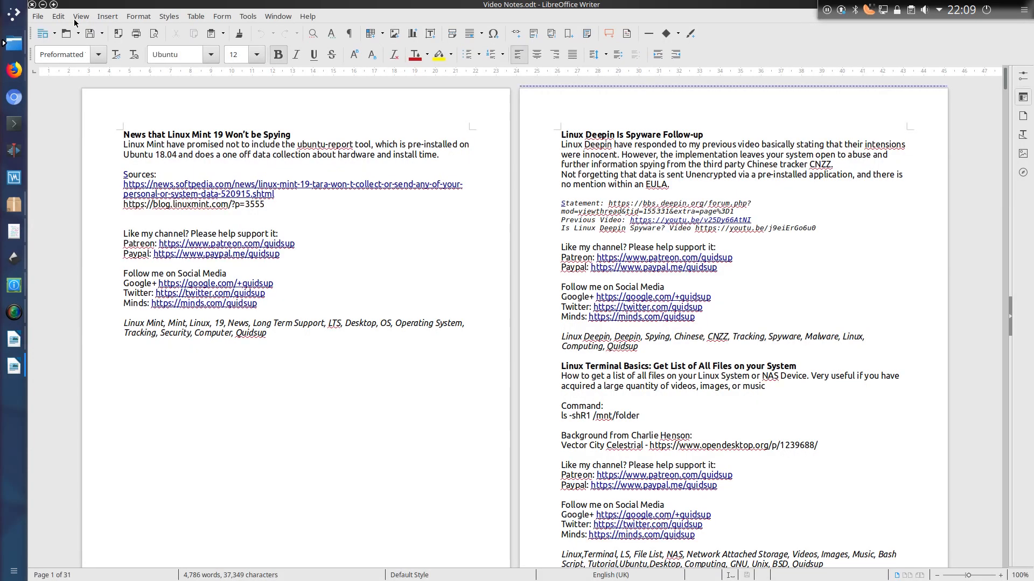
{"action": "left_click", "coordinate": [38, 16]}
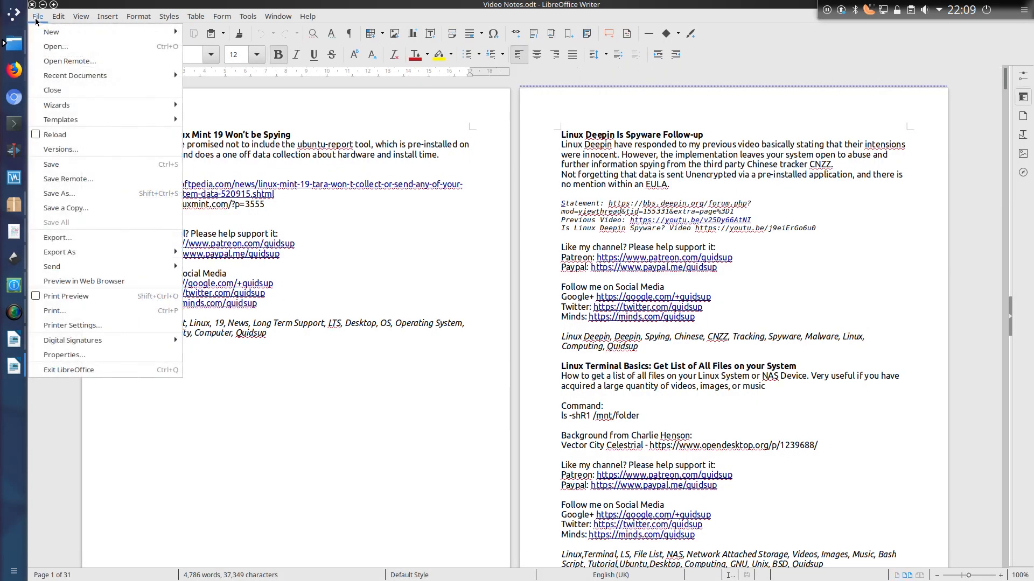
{"action": "mouse_move", "coordinate": [74, 76]}
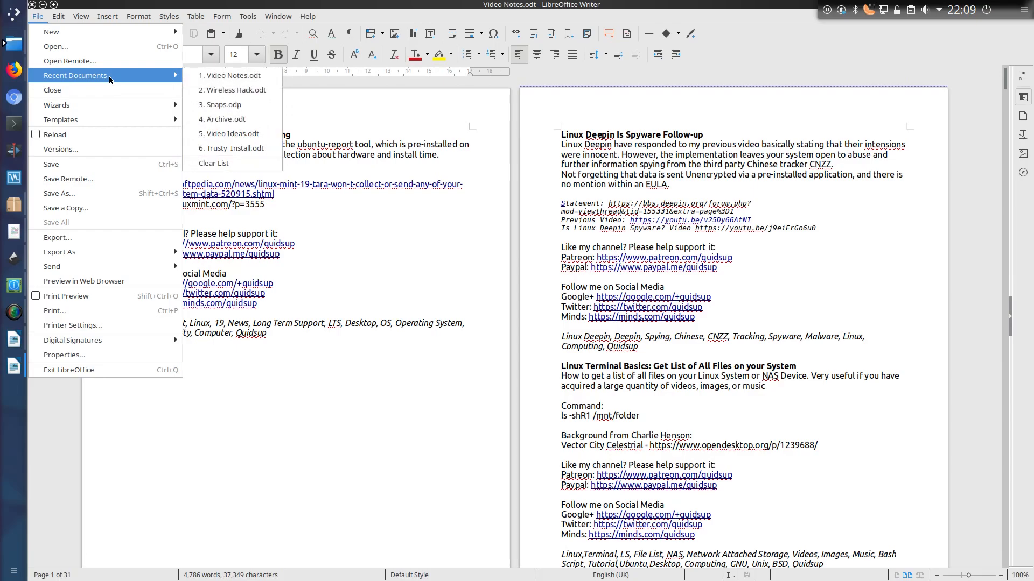
{"action": "left_click", "coordinate": [225, 120]}
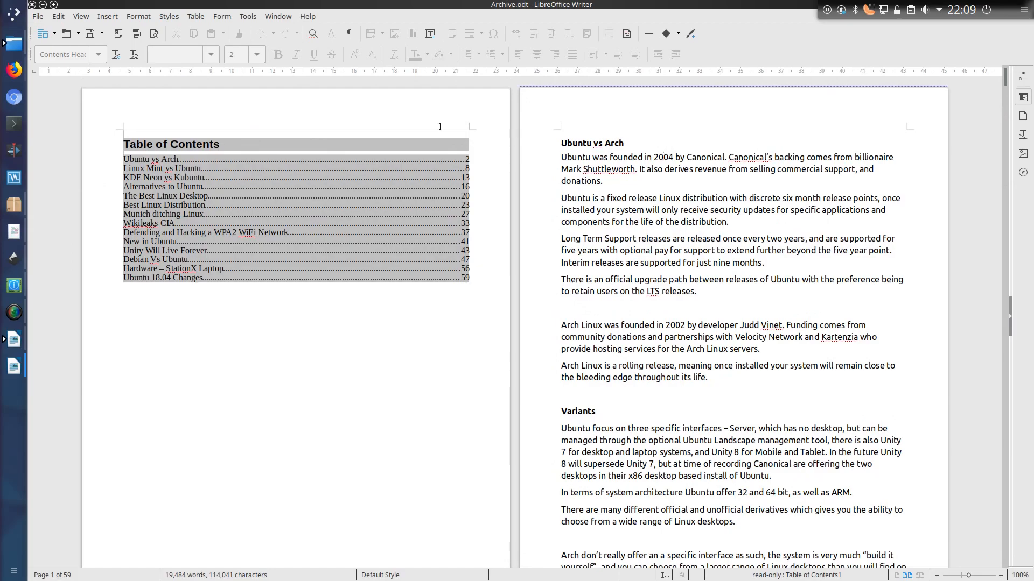
Step: Open Snaps.odp from the Documents folder via the Open dialog
{"action": "left_click", "coordinate": [58, 16]}
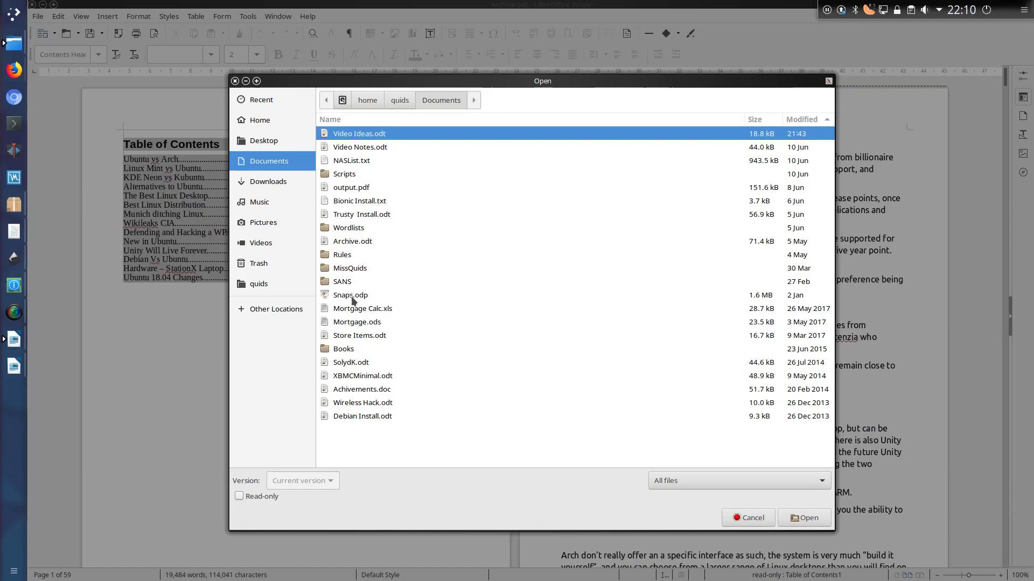
{"action": "double_click", "coordinate": [350, 294]}
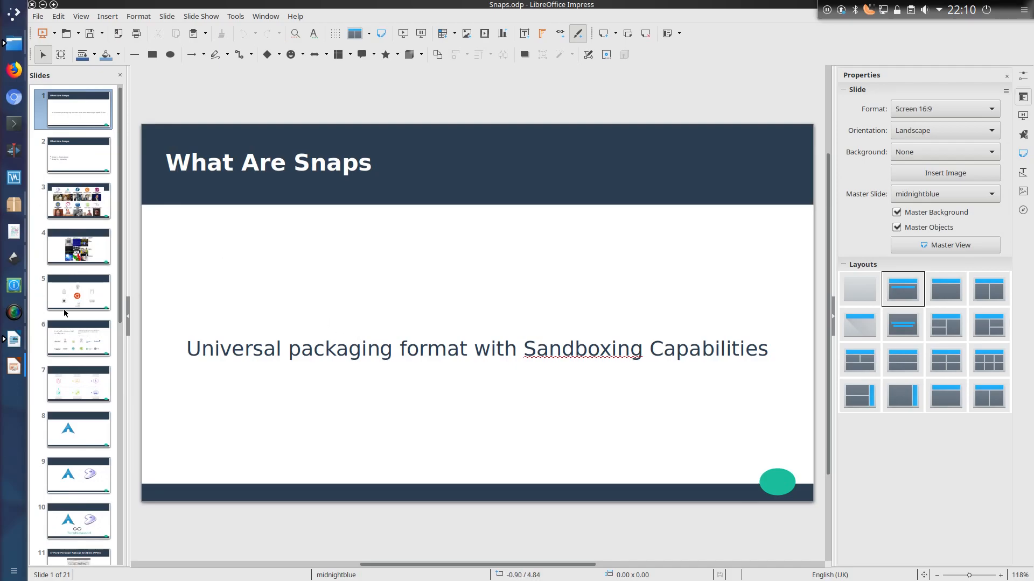
{"action": "mouse_move", "coordinate": [80, 387]}
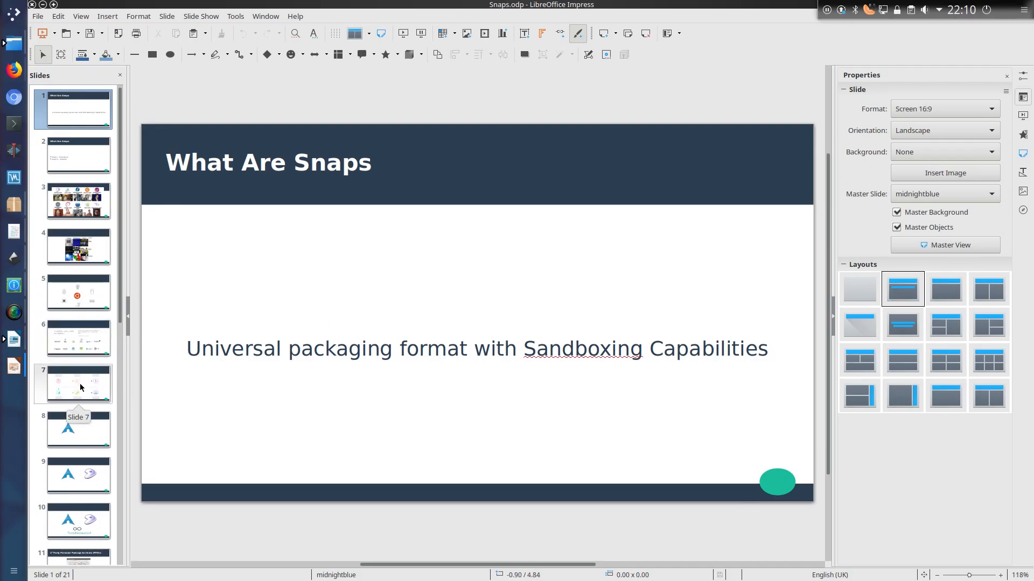
Step: View slides on supported distributions, the build pipeline, the Tumbleweed logo, and third-party PPAs
{"action": "left_click", "coordinate": [77, 338]}
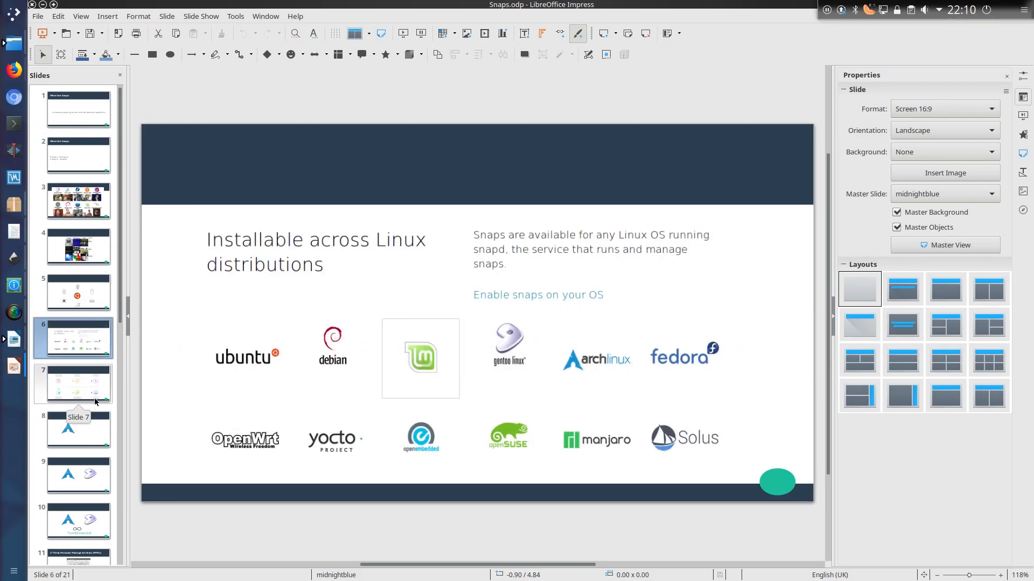
{"action": "left_click", "coordinate": [78, 384]}
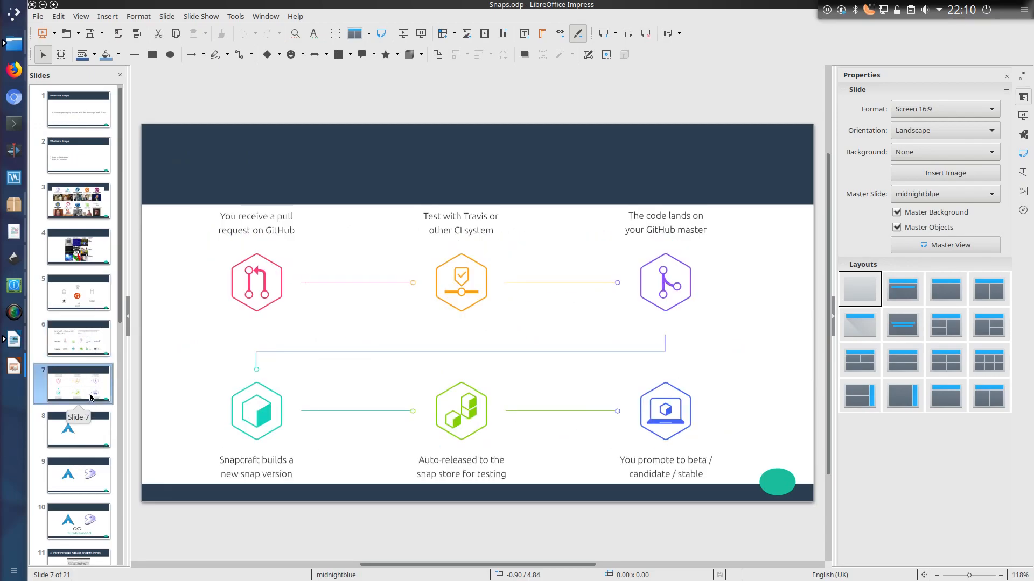
{"action": "left_click", "coordinate": [78, 520]}
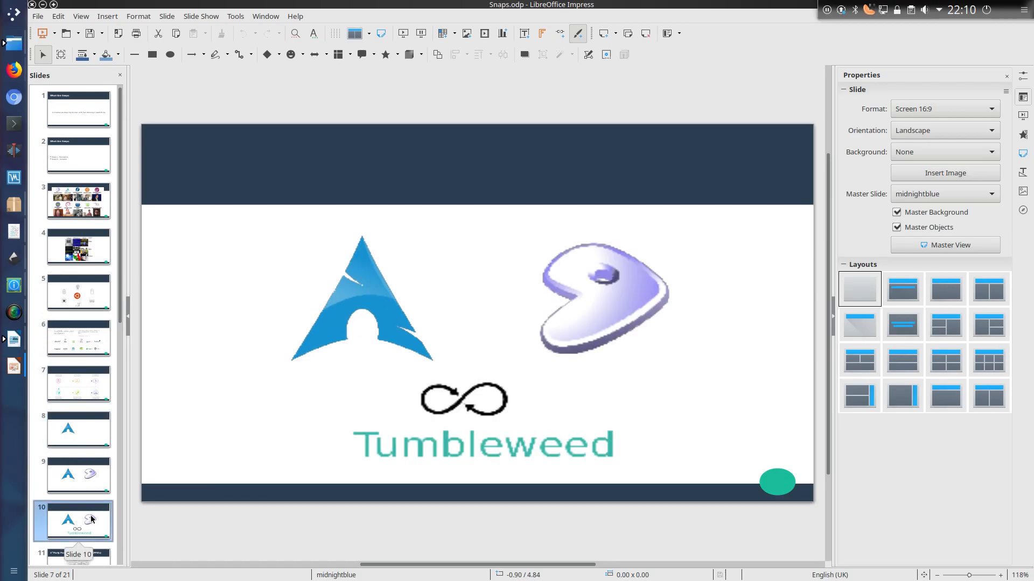
{"action": "left_click", "coordinate": [77, 452]}
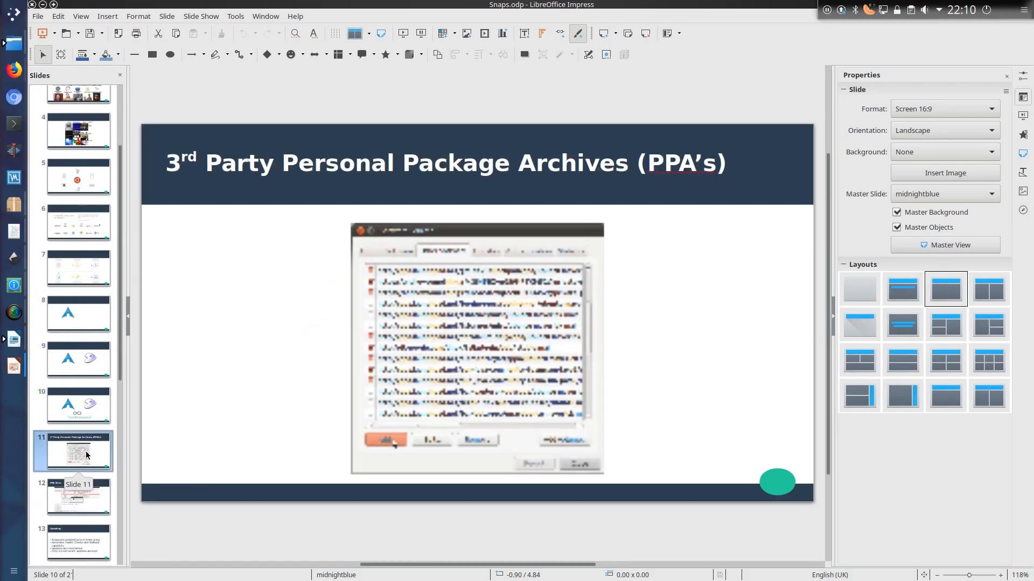
{"action": "left_click", "coordinate": [73, 542]}
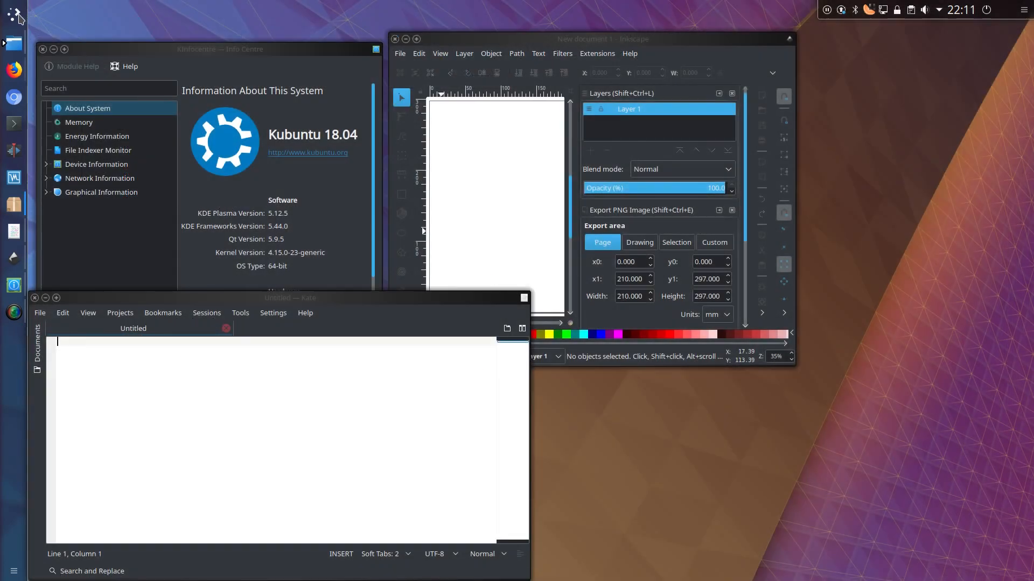
Step: Search the launcher for 'ar', then 'sys', and start KSysGuard
{"action": "left_click", "coordinate": [14, 18]}
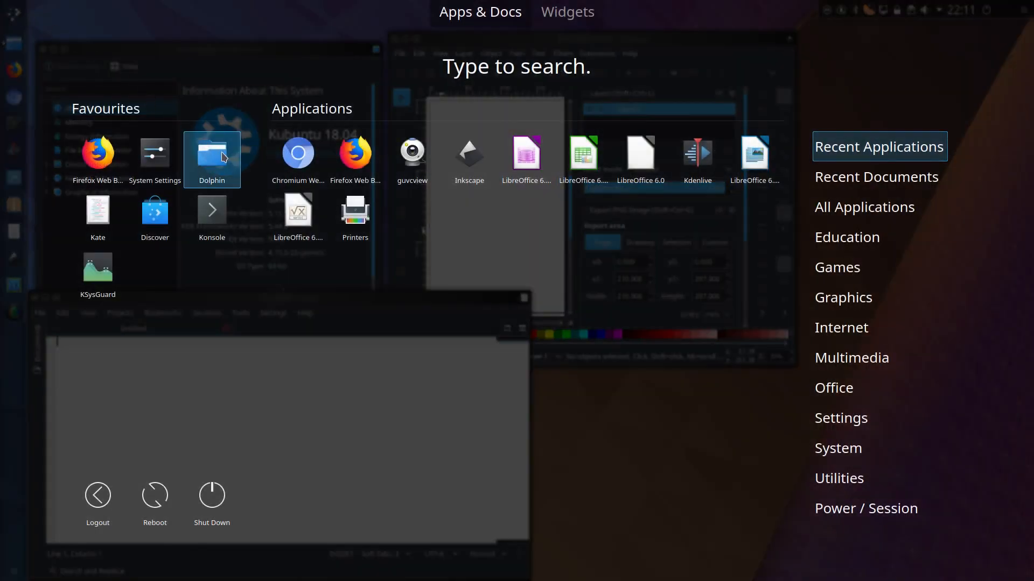
{"action": "type", "text": "archive"}
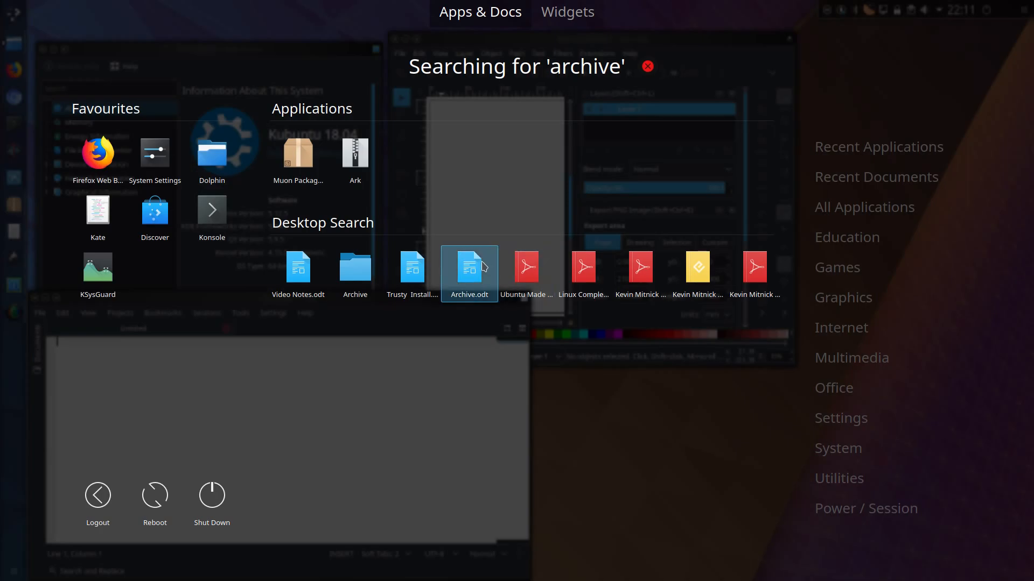
{"action": "type", "text": "sys"}
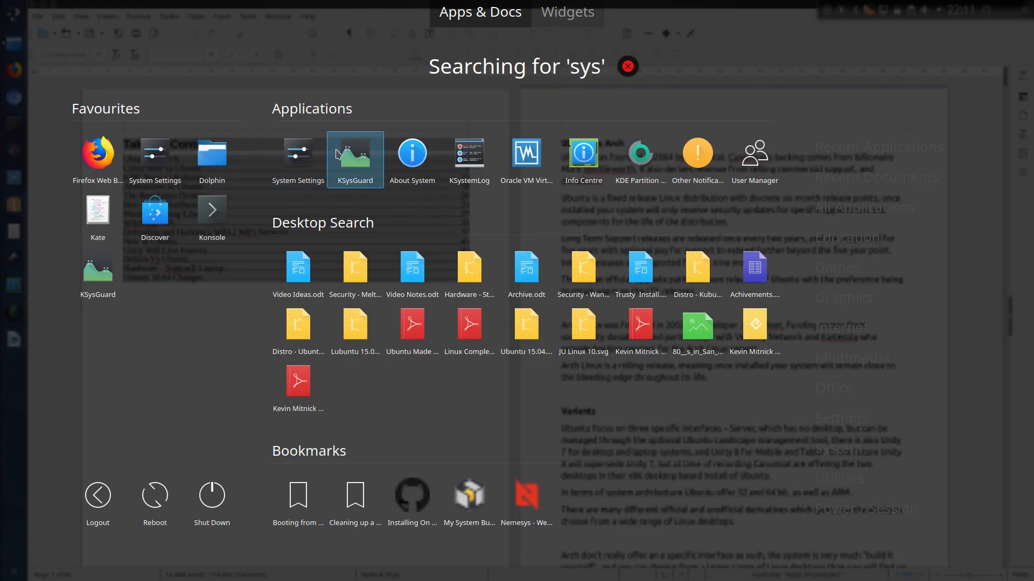
{"action": "left_click", "coordinate": [355, 159]}
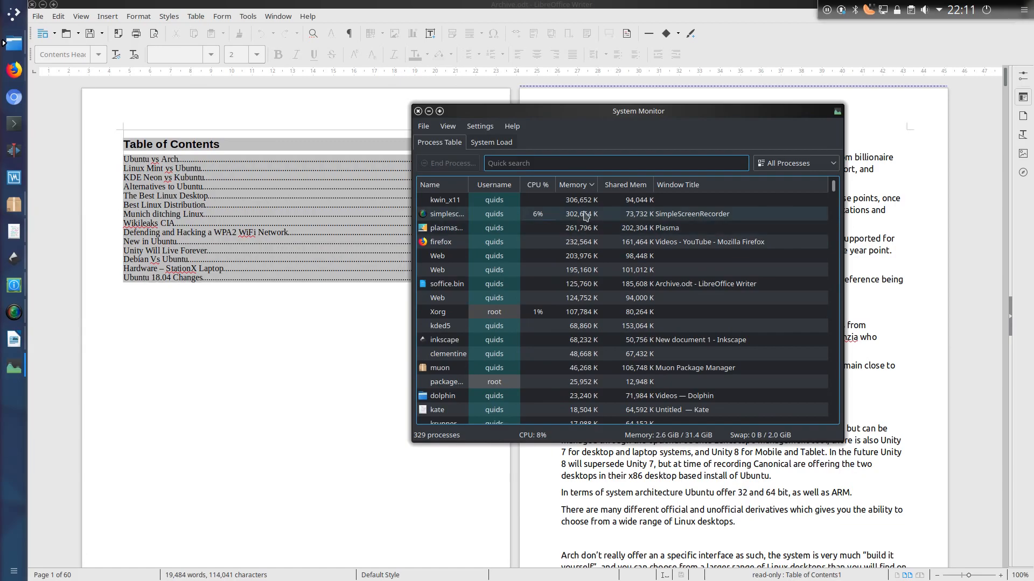
{"action": "mouse_move", "coordinate": [582, 214]}
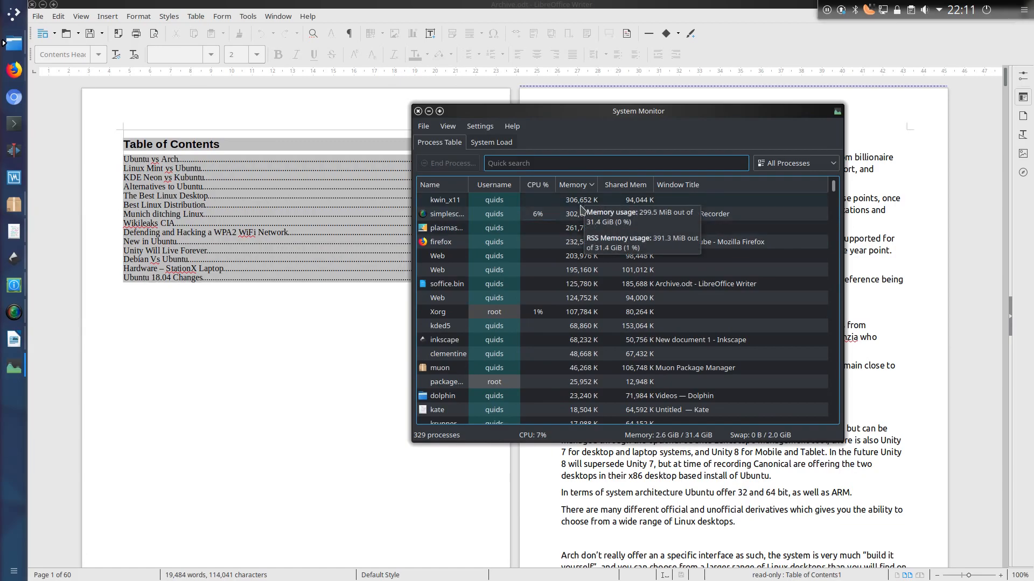
{"action": "mouse_move", "coordinate": [598, 227]}
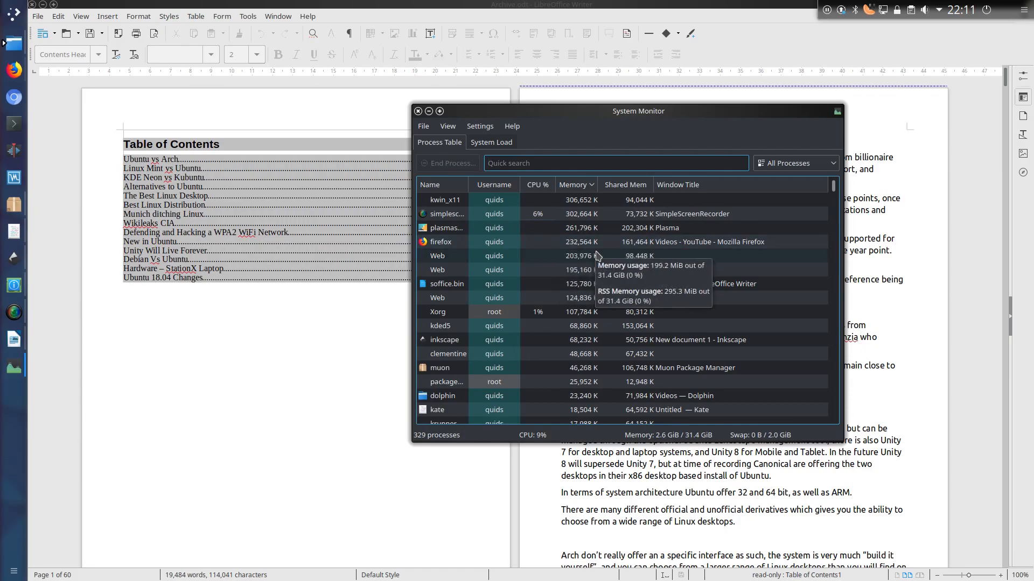
{"action": "mouse_move", "coordinate": [581, 385]}
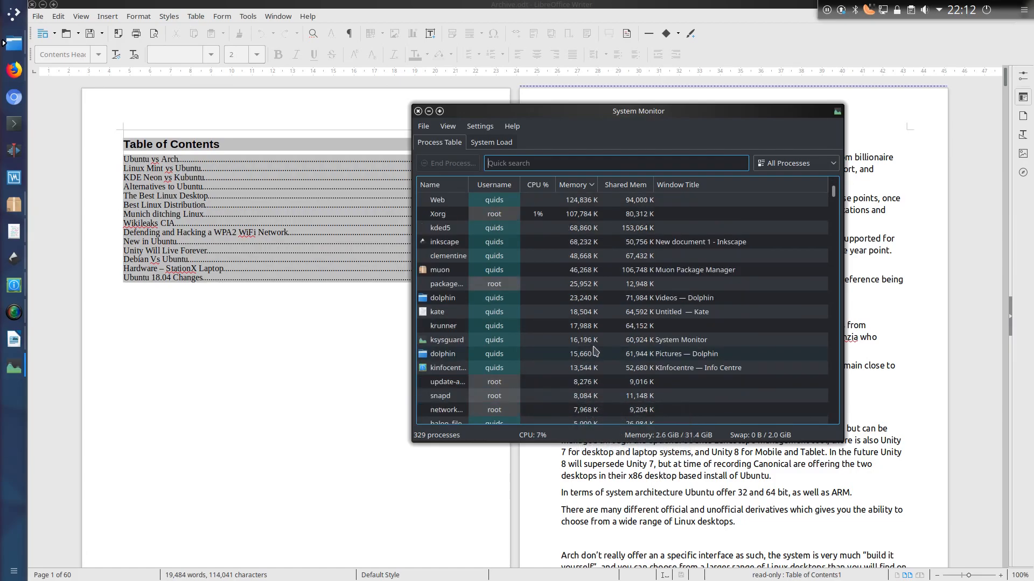
Step: Scroll the memory-sorted process table down to lower-memory processes like kwalletd5 and pulseaudio
{"action": "scroll", "scroll_direction": "down", "scroll_amount": 3}
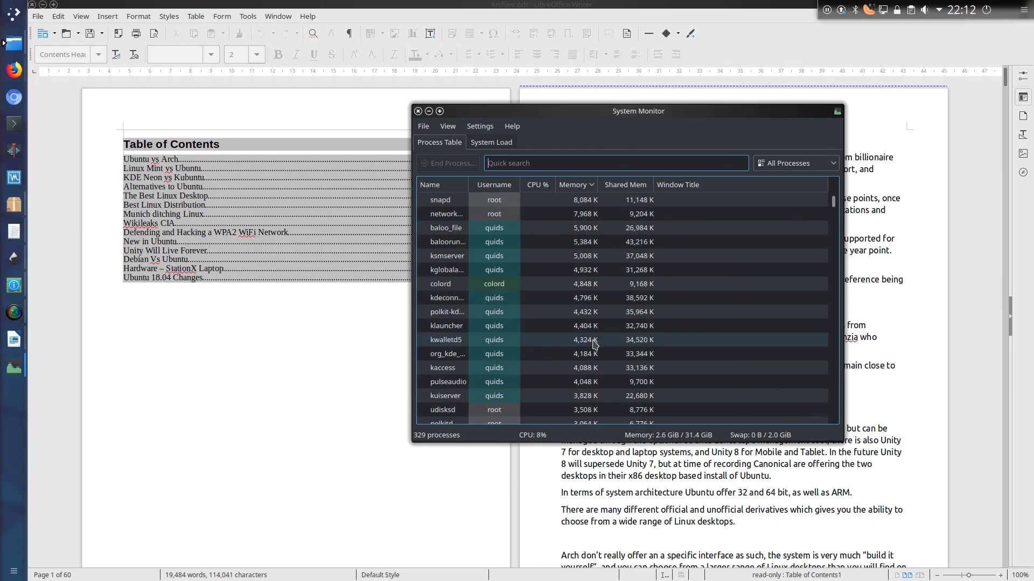